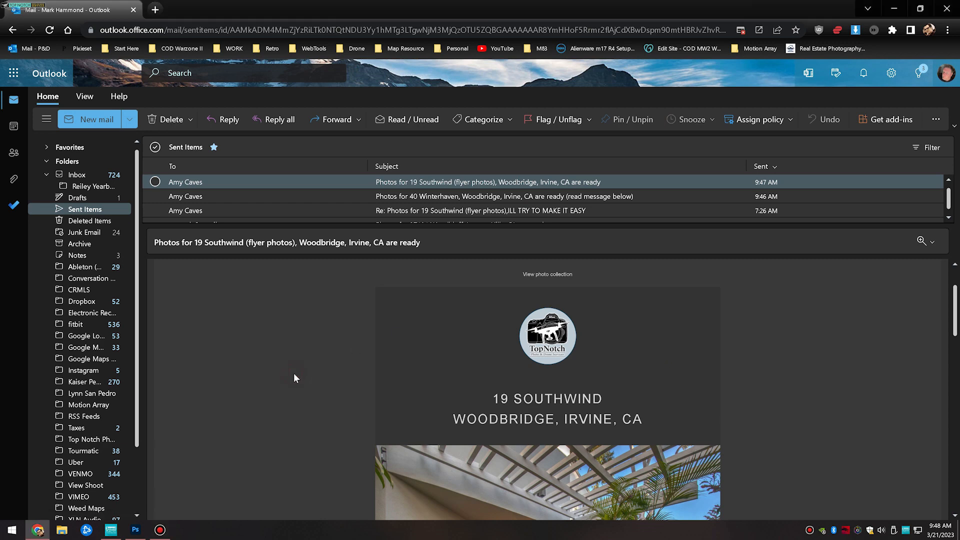
{"action": "scroll", "scroll_direction": "down", "scroll_amount": 3}
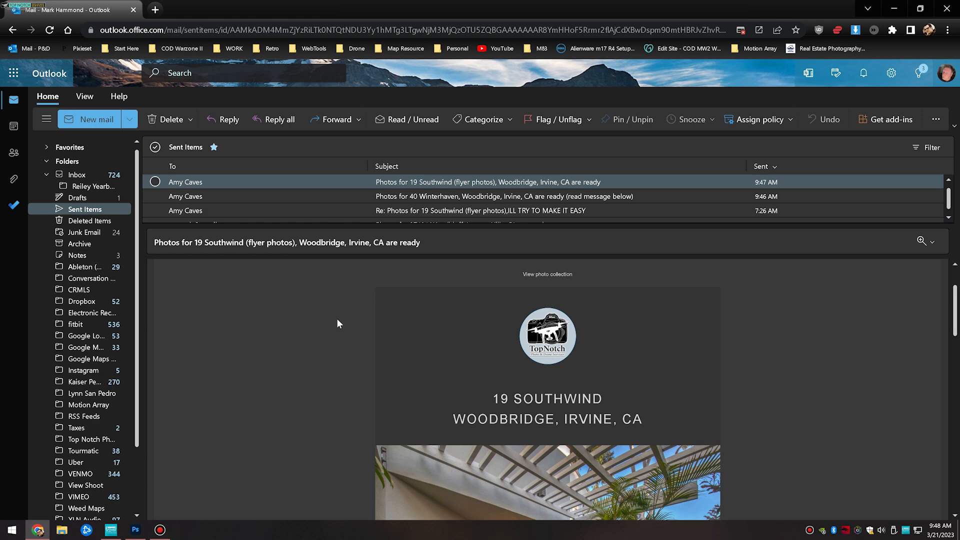
{"action": "scroll", "scroll_direction": "down", "scroll_amount": 3}
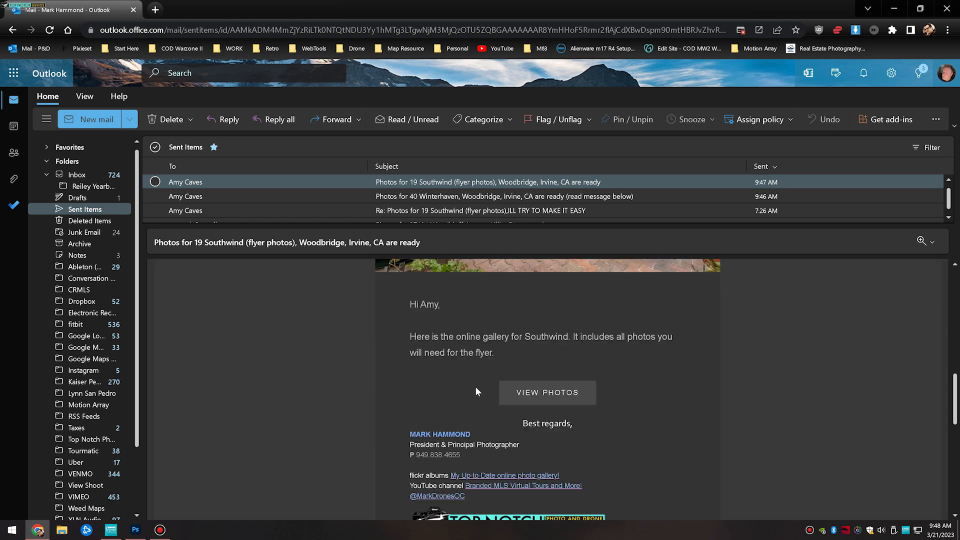
{"action": "mouse_move", "coordinate": [530, 392]}
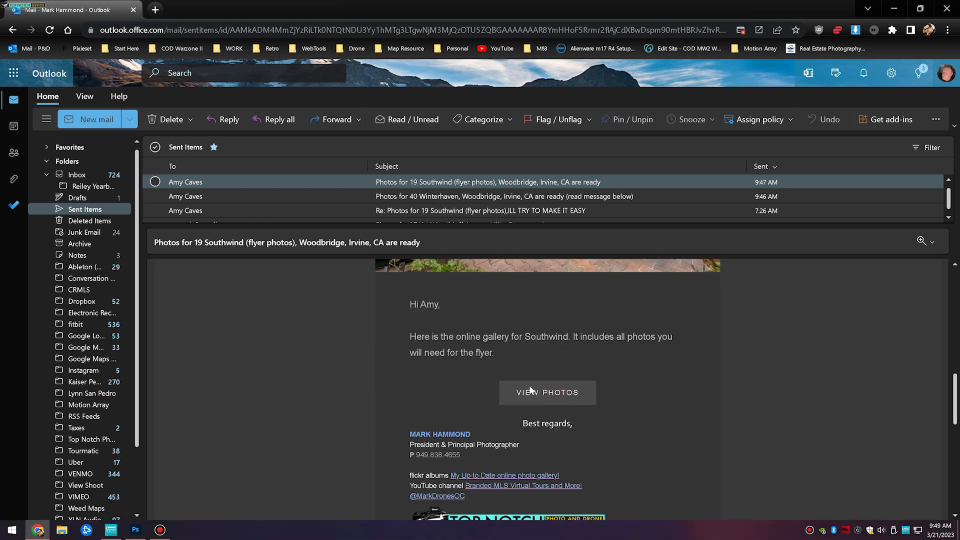
{"action": "left_click", "coordinate": [547, 392]}
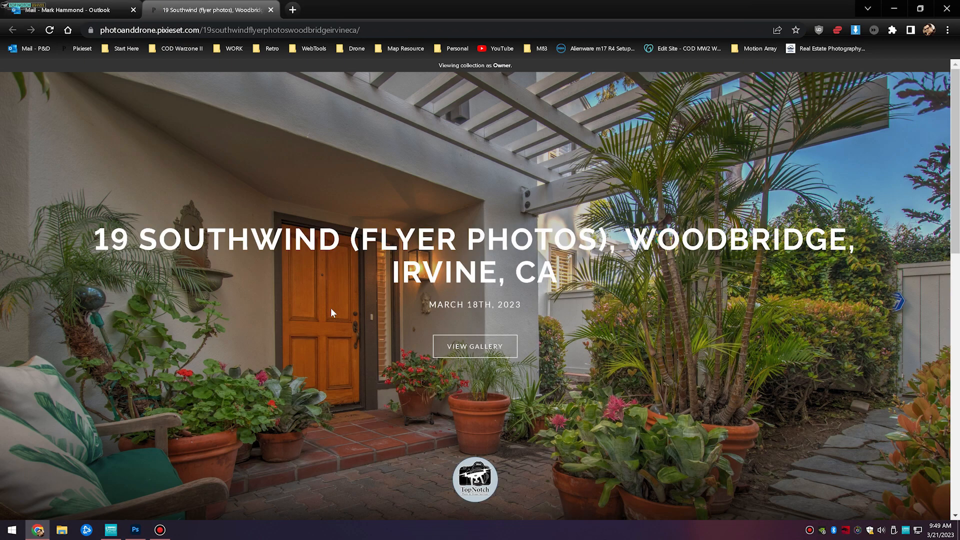
{"action": "scroll", "scroll_direction": "down", "scroll_amount": 3}
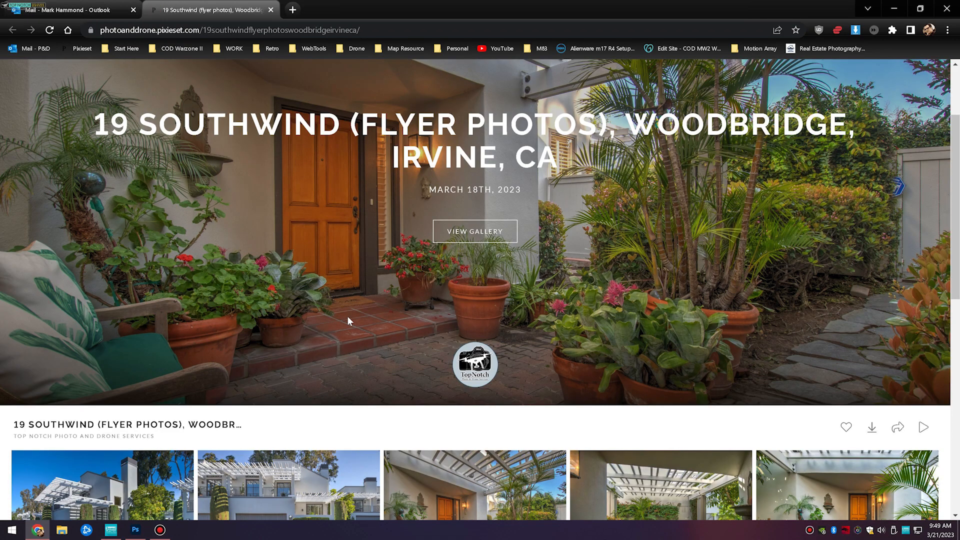
{"action": "scroll", "scroll_direction": "down", "scroll_amount": 3}
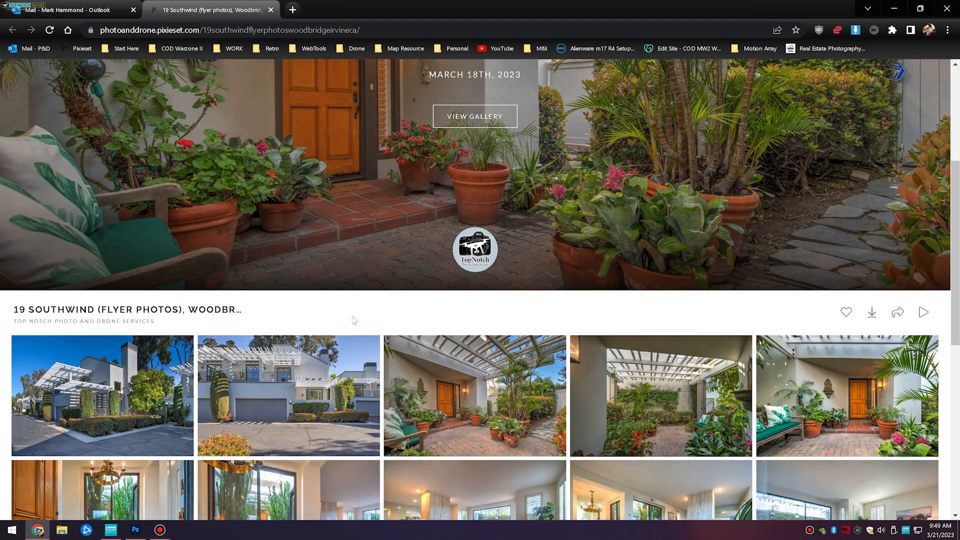
{"action": "mouse_move", "coordinate": [111, 378]}
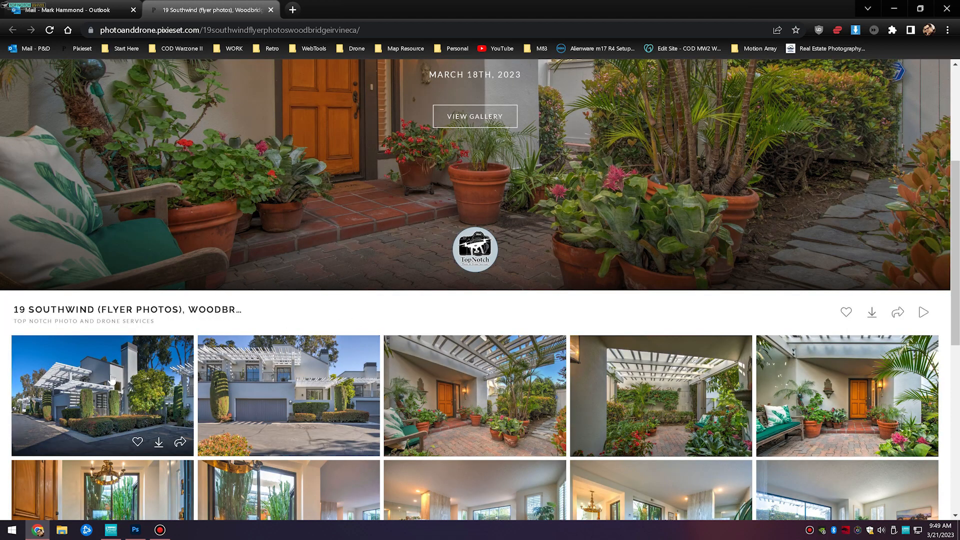
{"action": "left_click", "coordinate": [102, 395]}
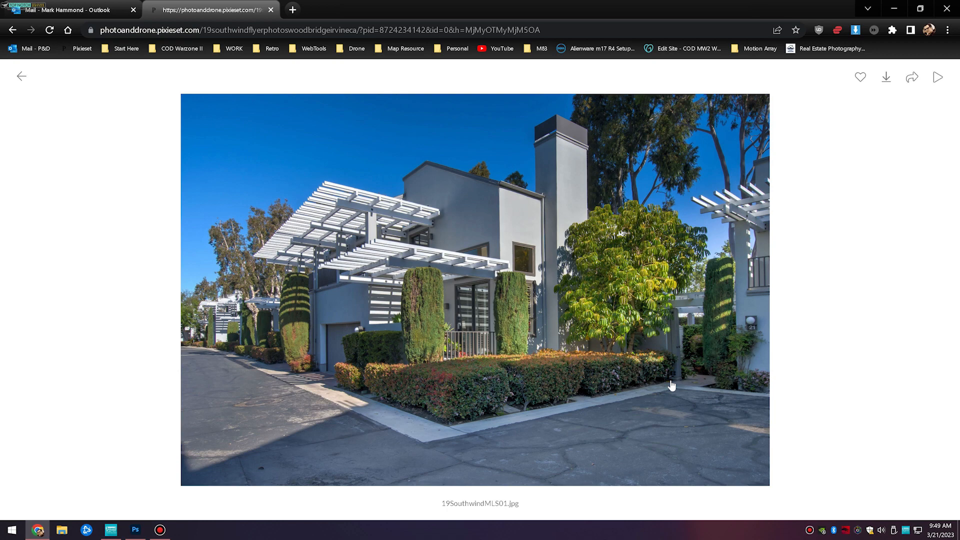
{"action": "mouse_move", "coordinate": [882, 63]}
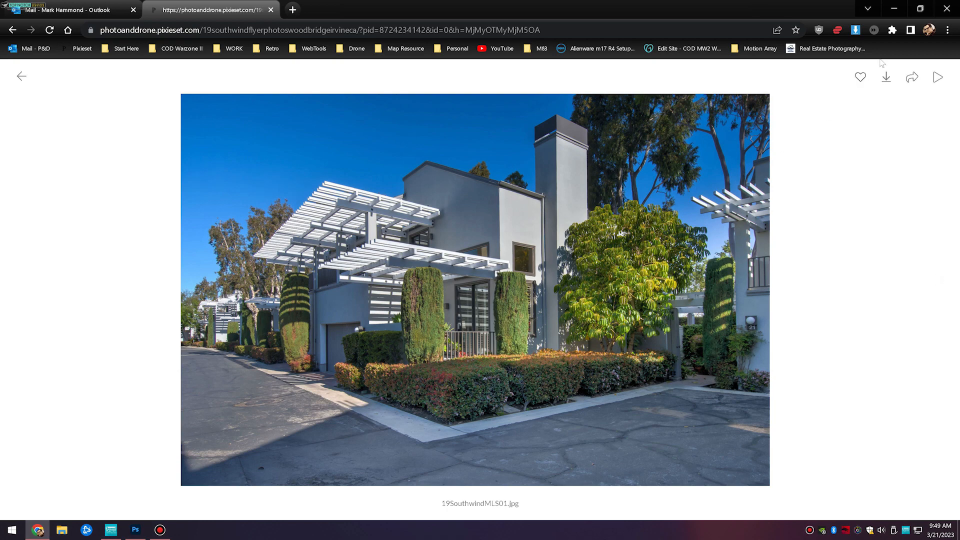
{"action": "left_click", "coordinate": [885, 77]}
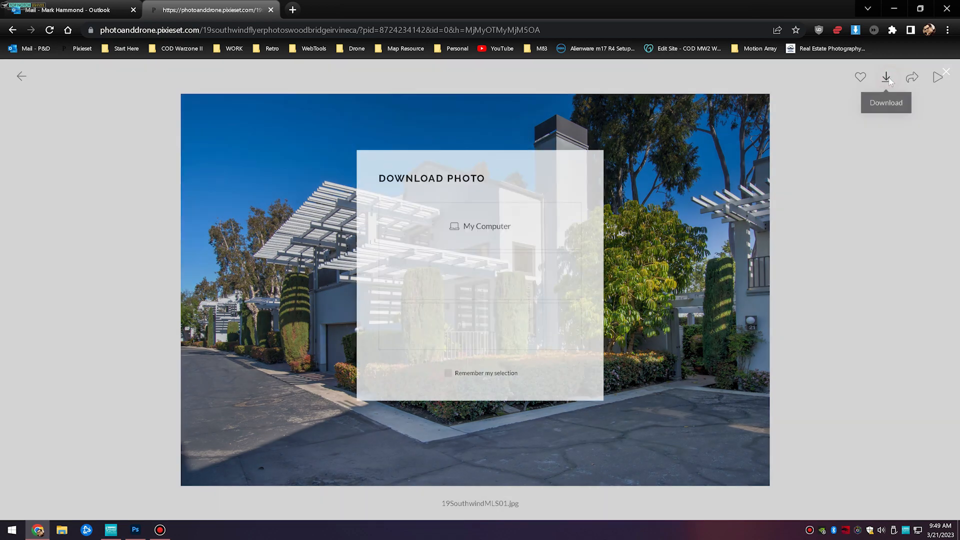
{"action": "left_click", "coordinate": [480, 226]}
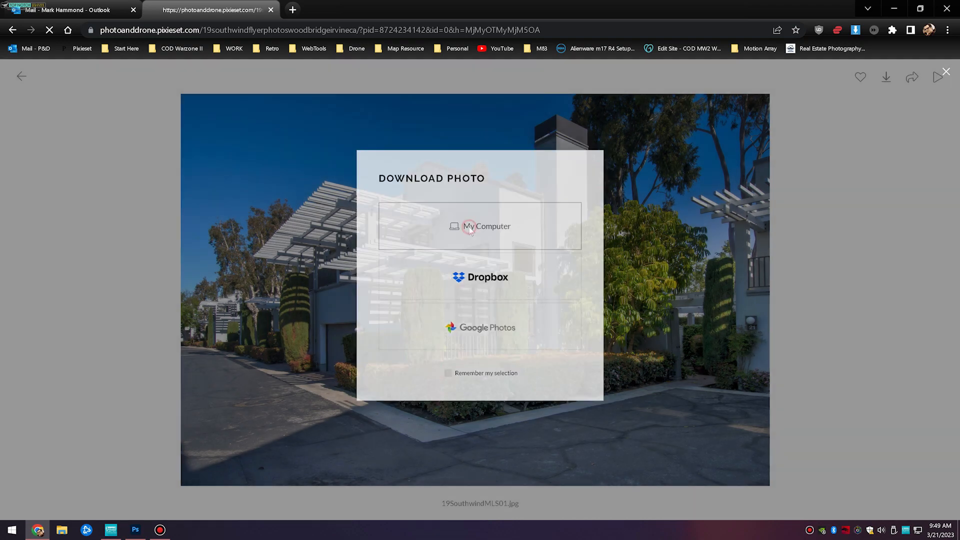
{"action": "left_click", "coordinate": [486, 226]}
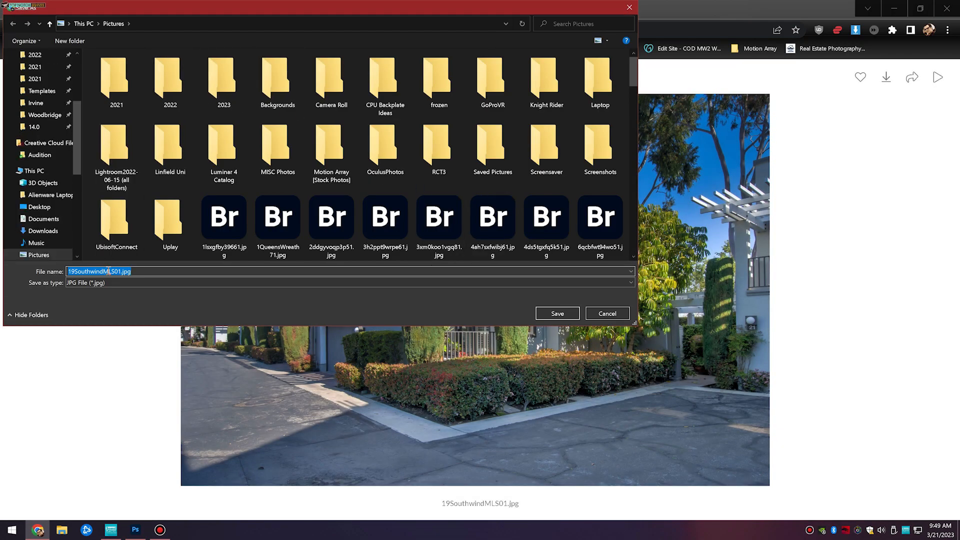
Step: Save 19SouthwindMLS01.jpg into the Pictures folder
{"action": "left_click", "coordinate": [277, 145]}
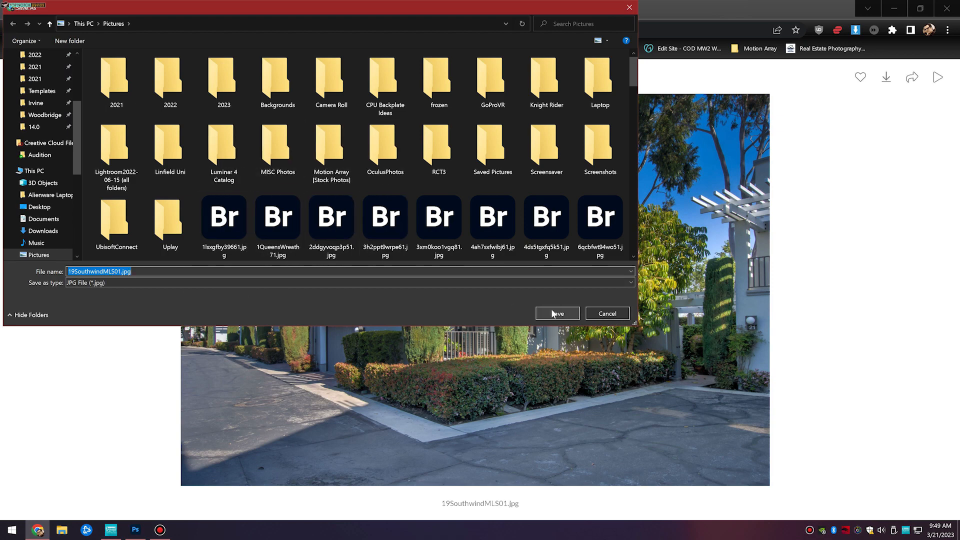
{"action": "left_click", "coordinate": [557, 313]}
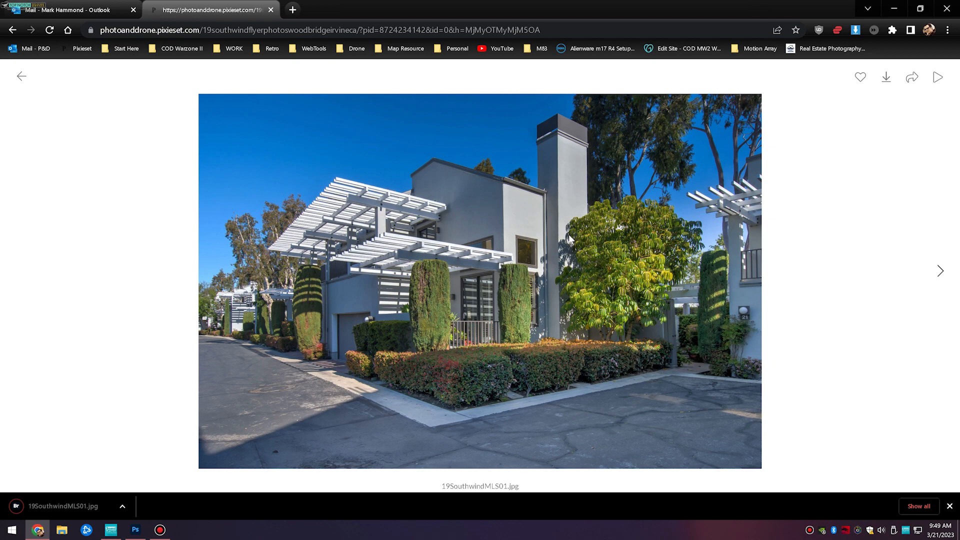
{"action": "left_click", "coordinate": [21, 77]}
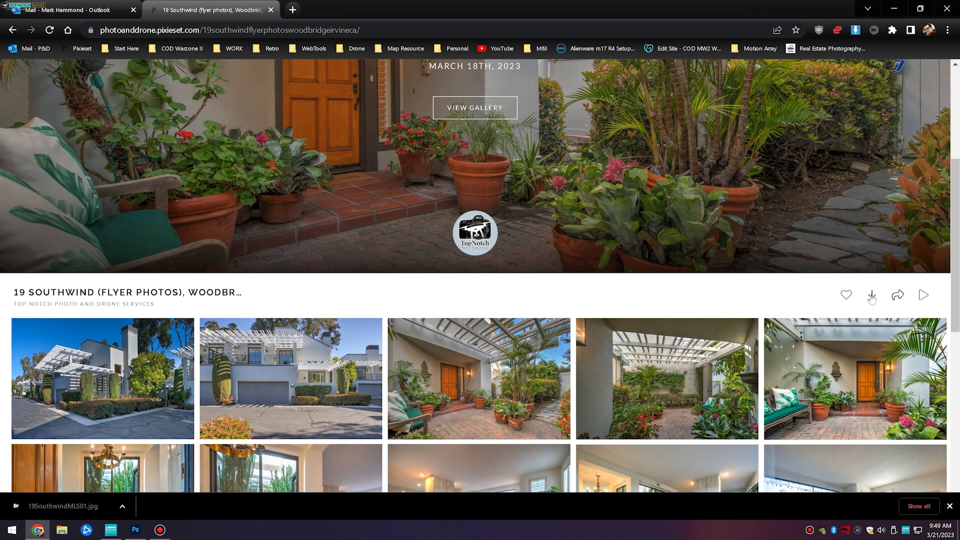
{"action": "left_click", "coordinate": [872, 294]}
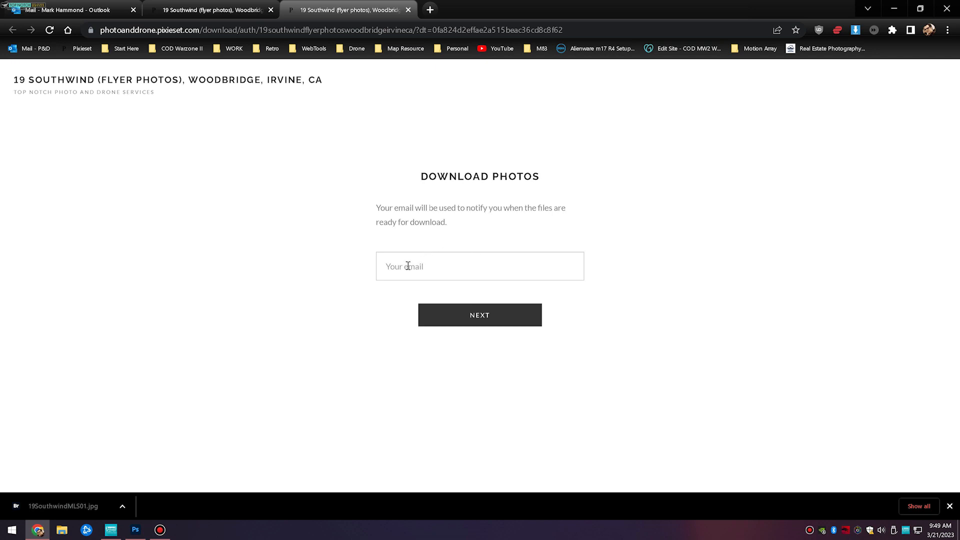
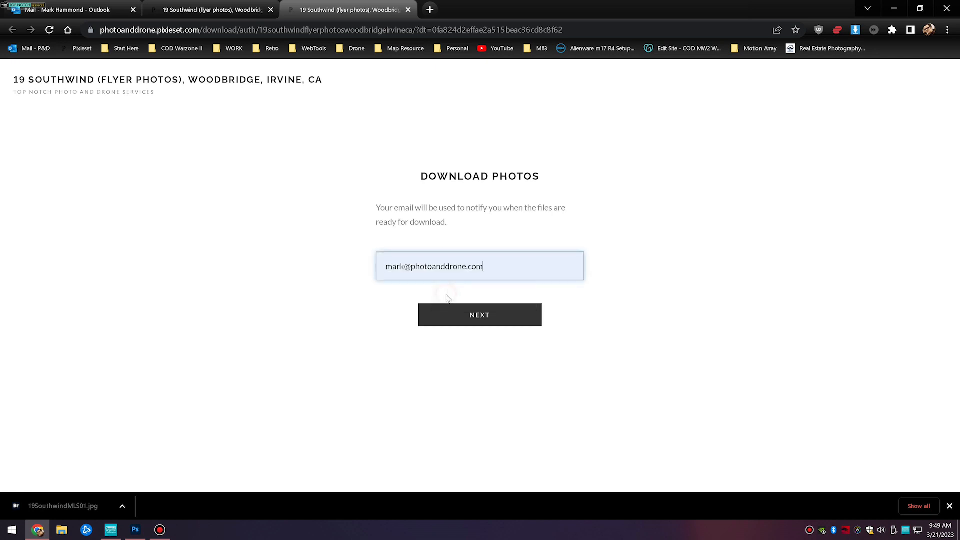
{"action": "left_click", "coordinate": [478, 315]}
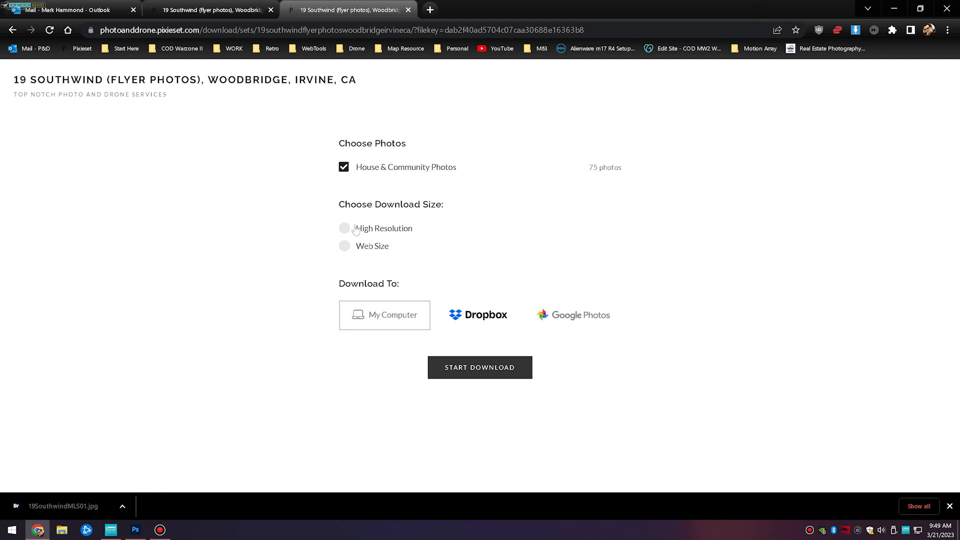
{"action": "left_click", "coordinate": [344, 228]}
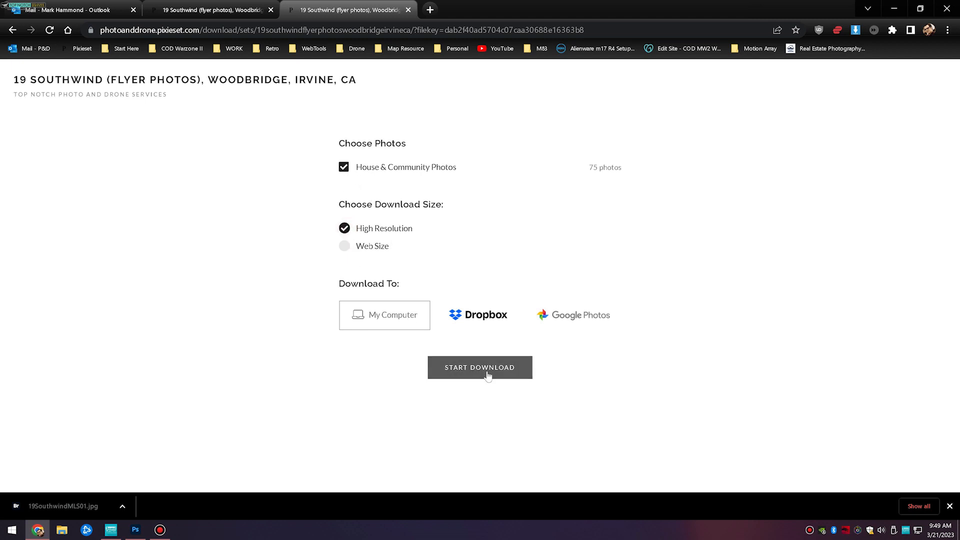
Step: Generate the gallery ZIP and save the 349 MB archive into Pictures
{"action": "left_click", "coordinate": [479, 367]}
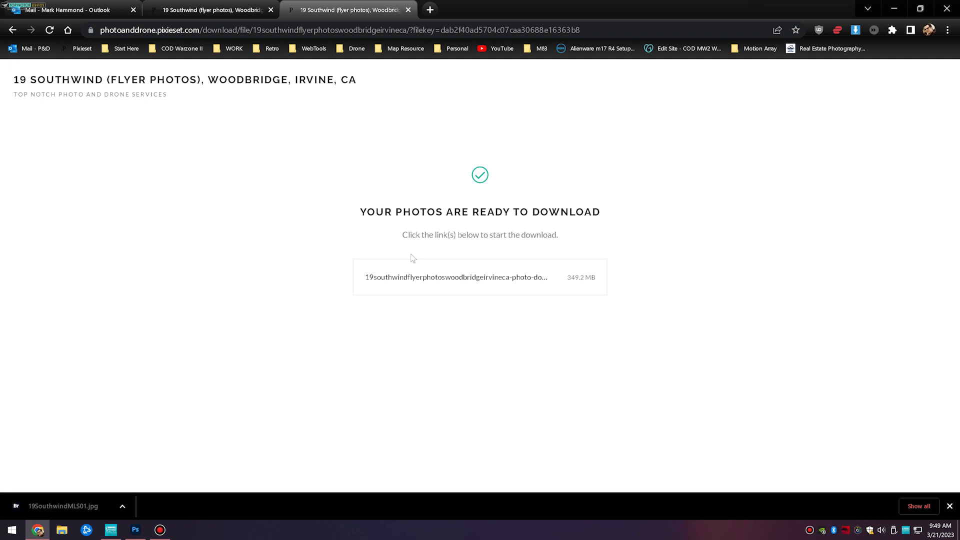
{"action": "left_click", "coordinate": [456, 277]}
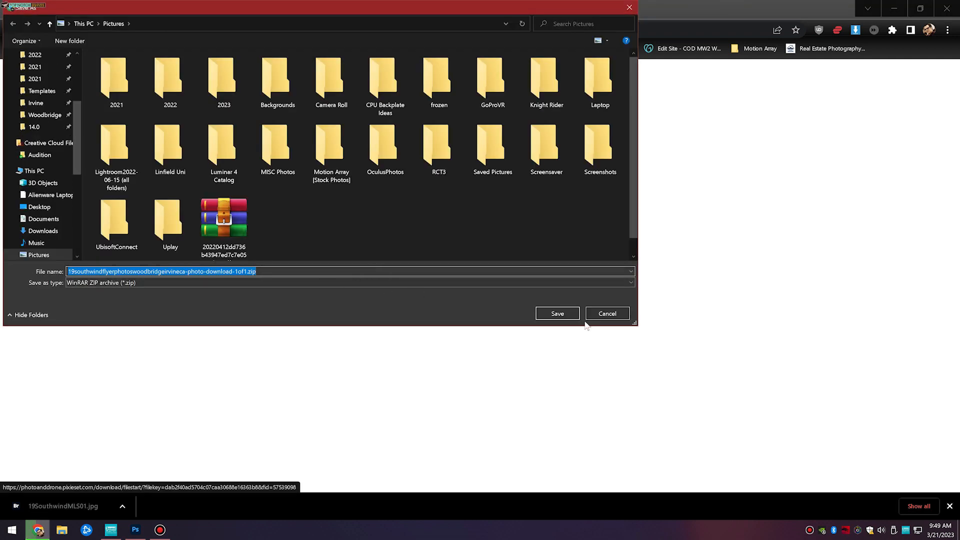
{"action": "left_click", "coordinate": [556, 313]}
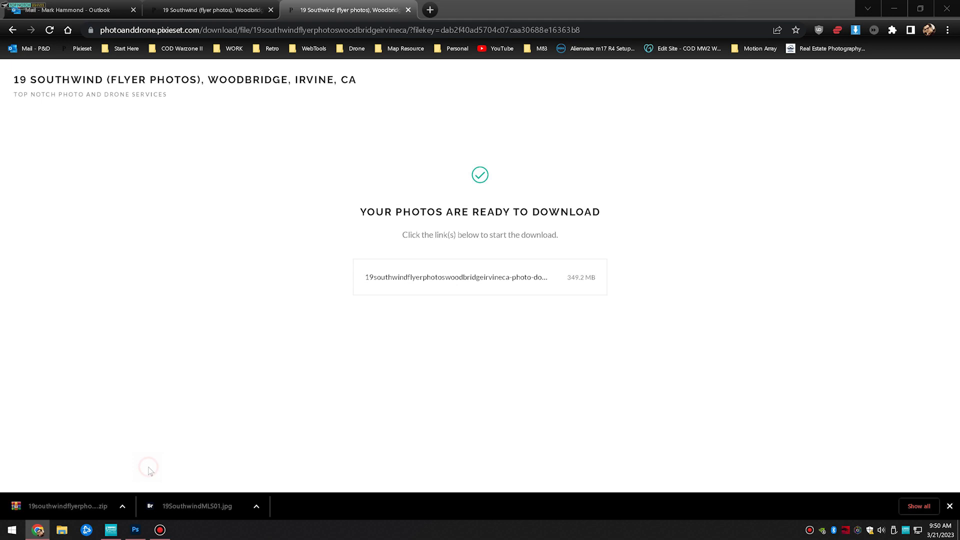
{"action": "right_click", "coordinate": [200, 248]}
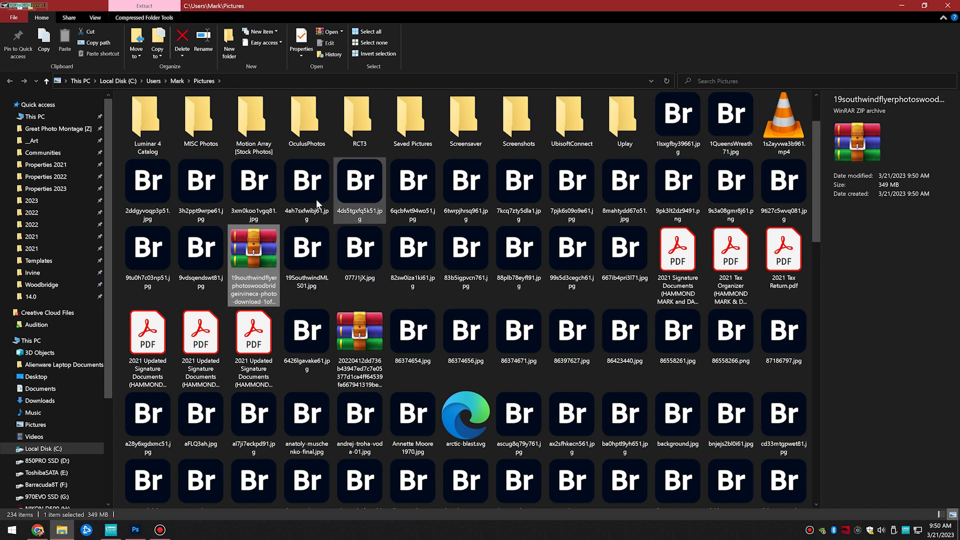
Step: Scroll the Pictures folder listing the Southwind ZIP and 19SouthwindMLS01.jpg
{"action": "scroll", "scroll_direction": "down", "scroll_amount": 3}
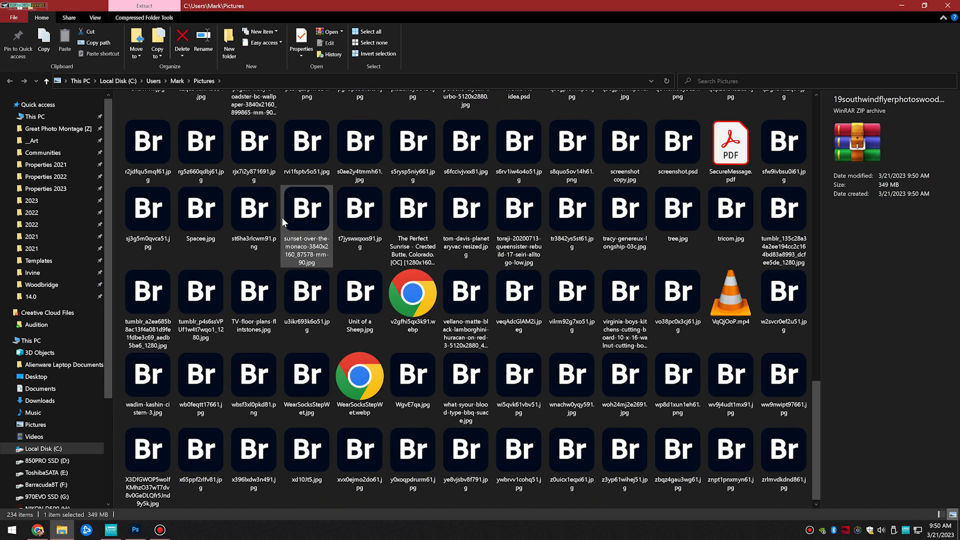